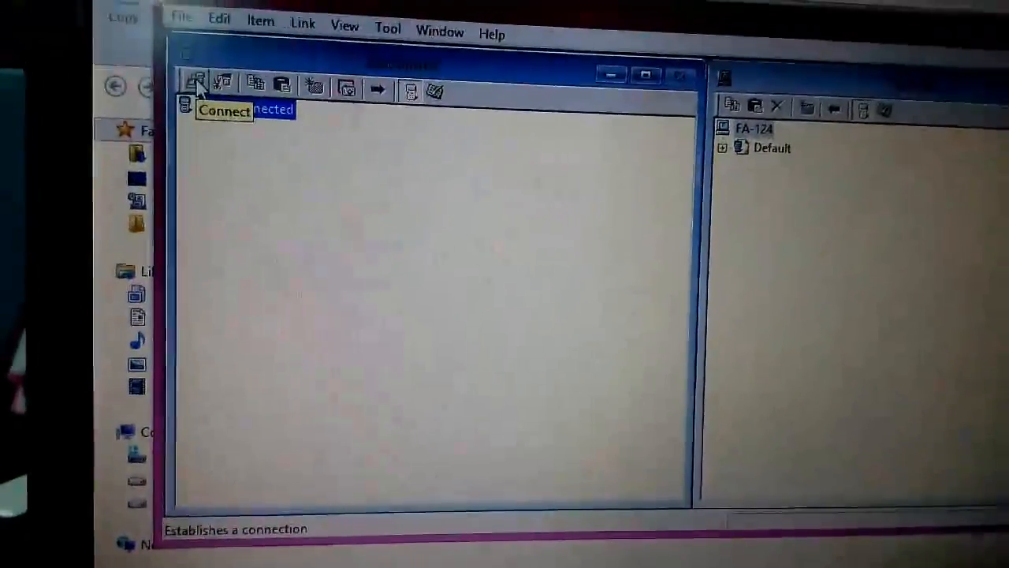
Step: Establish the link so the Calculator entry with User1 data appears in the tree
click(196, 84)
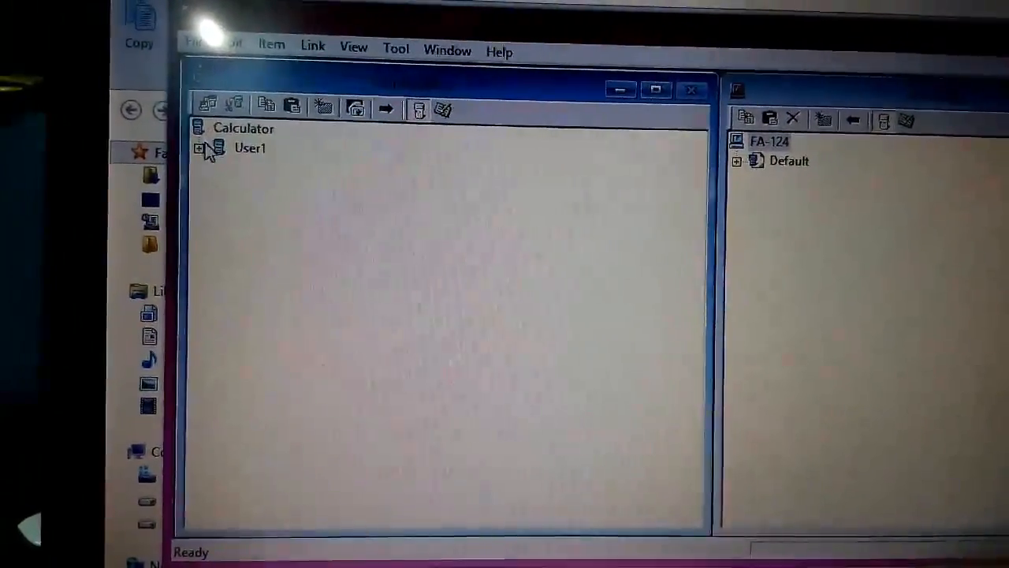
click(199, 149)
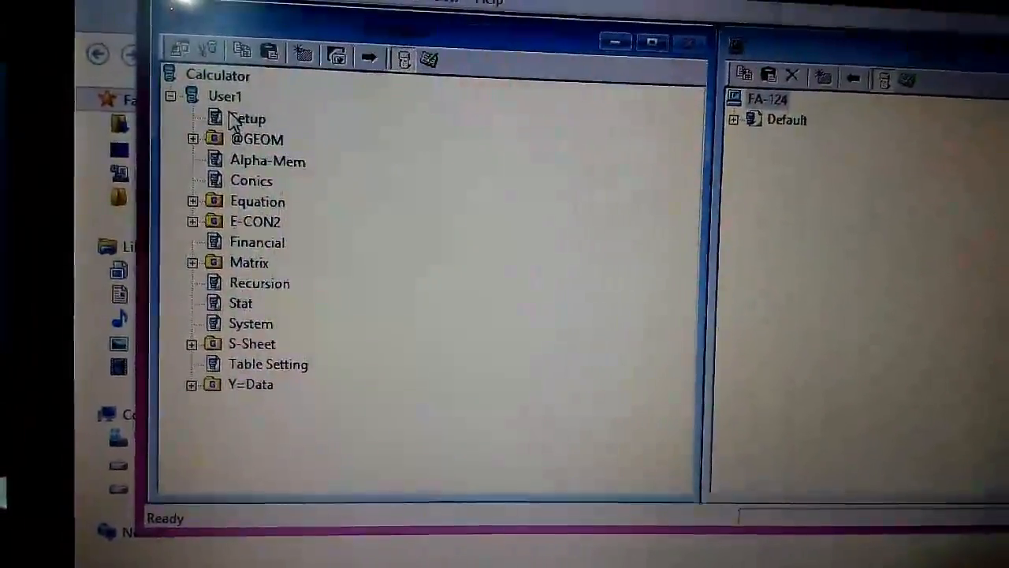
click(249, 119)
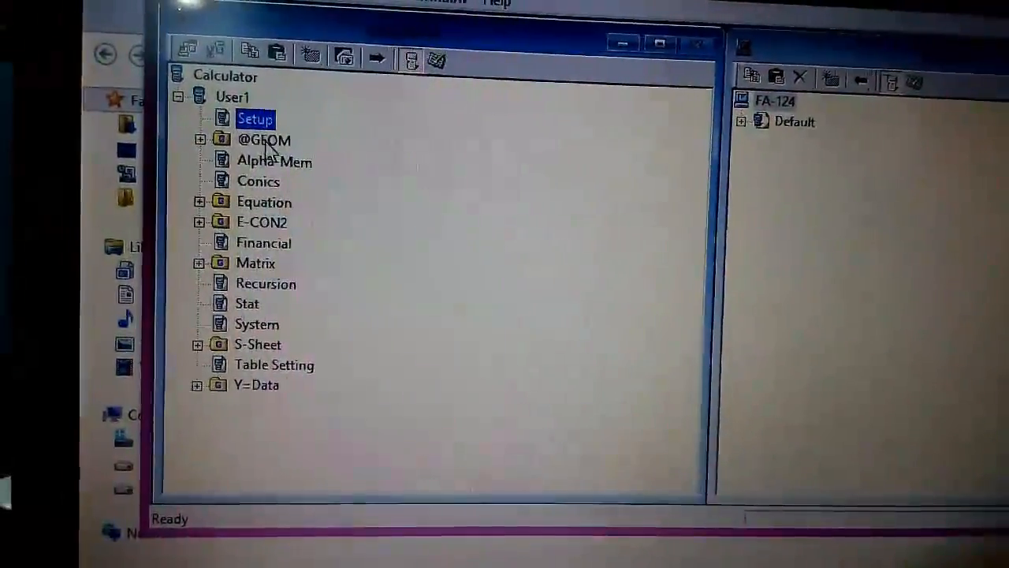
click(201, 139)
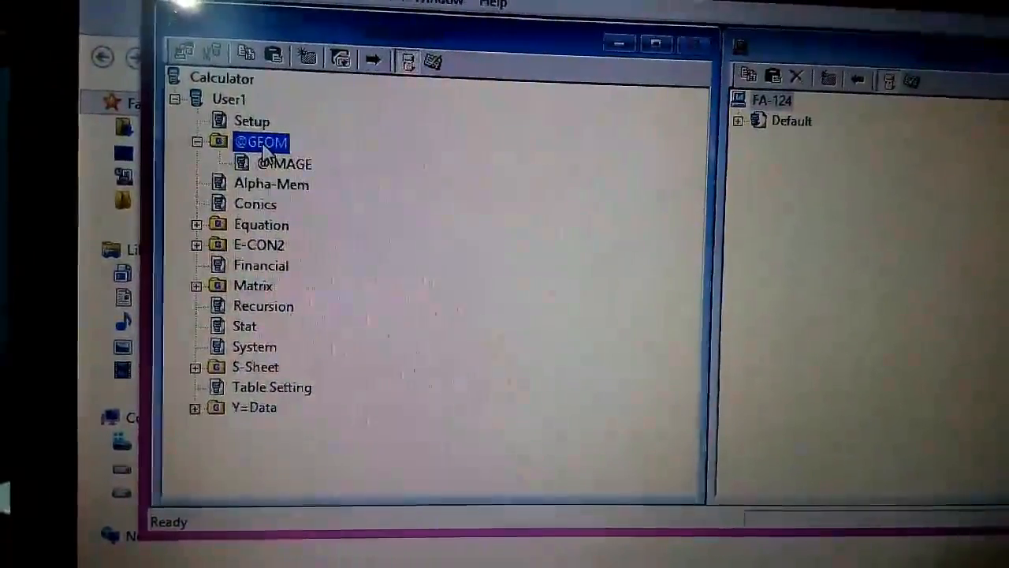
click(283, 163)
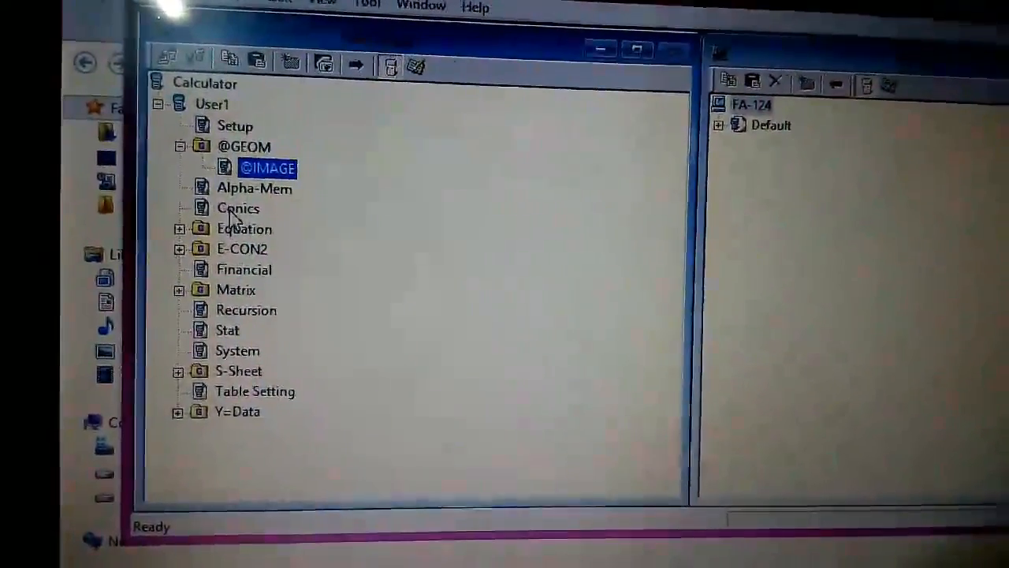
Step: Expand Equation to show SOLV, POLYCOEF and related items, select POLYCOEF, and expand E-CON2 to reveal Econ2Now
click(238, 208)
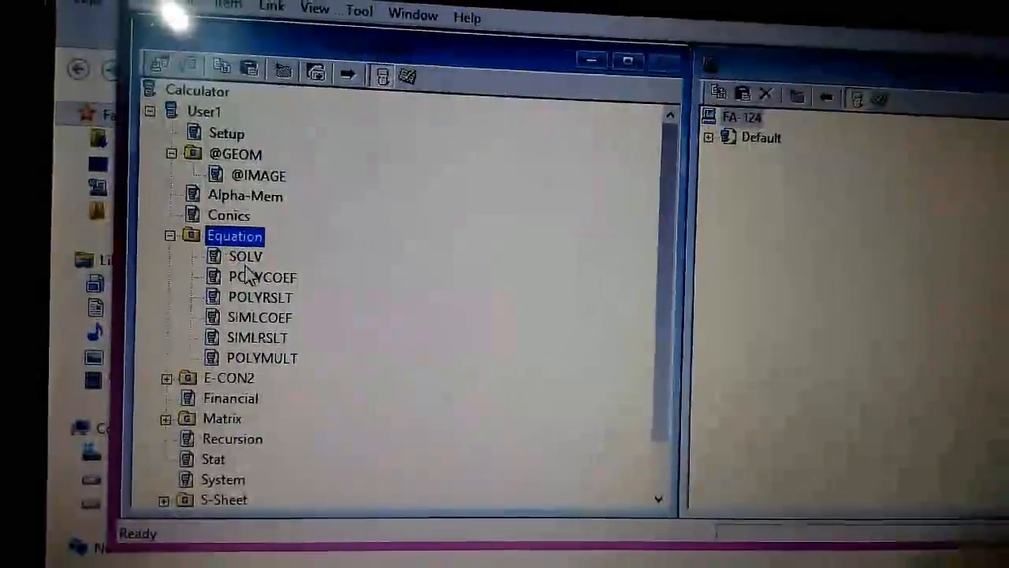
click(262, 276)
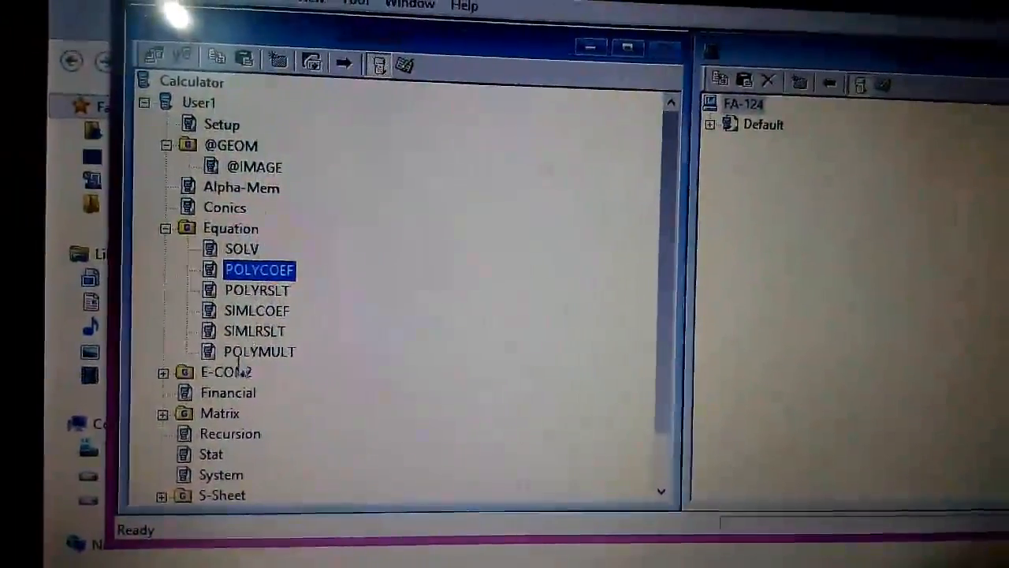
click(163, 372)
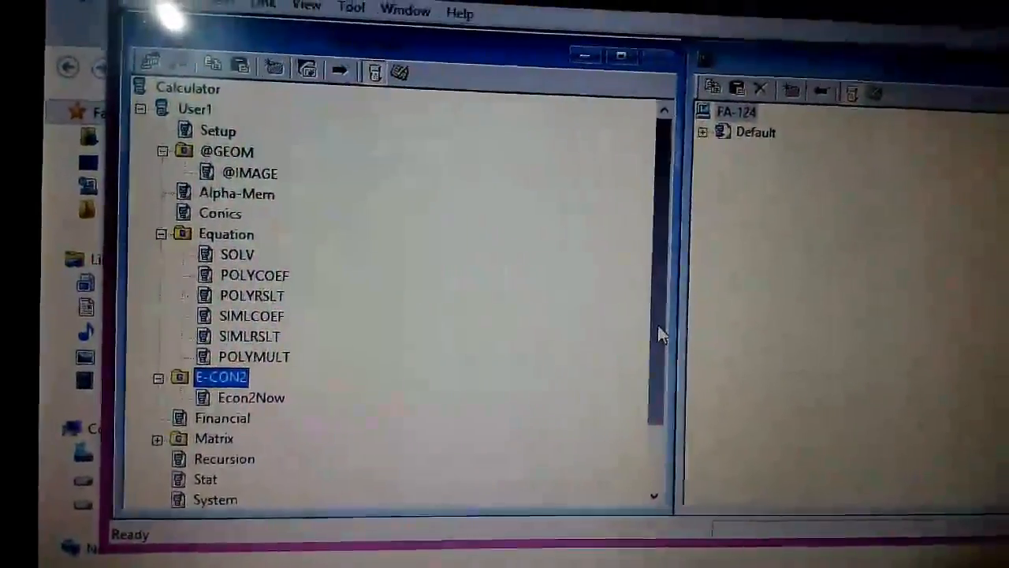
Step: Expand the Matrix folder to list matrices MAT_A through MAT_J
scroll(down, 3)
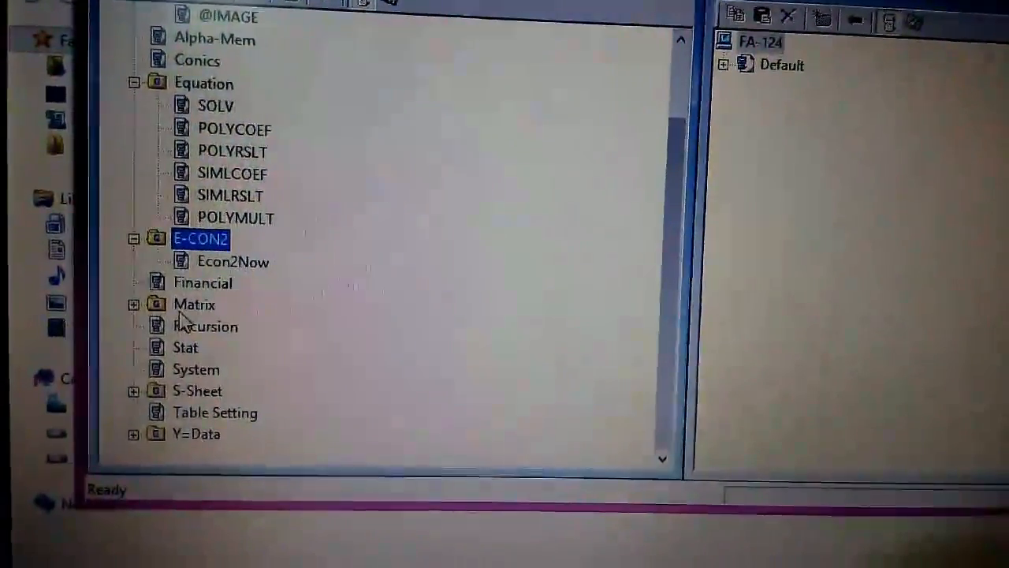
click(134, 303)
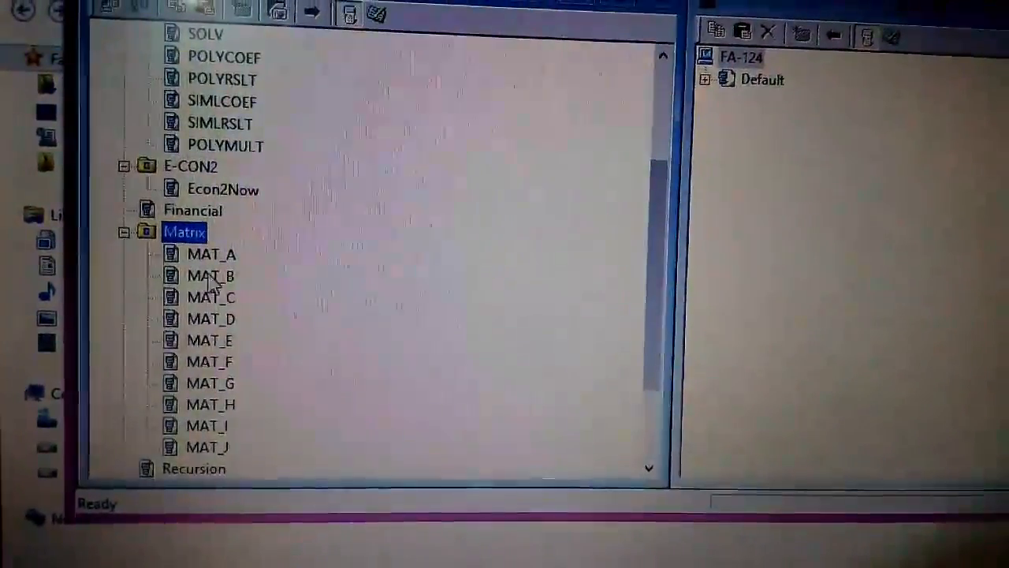